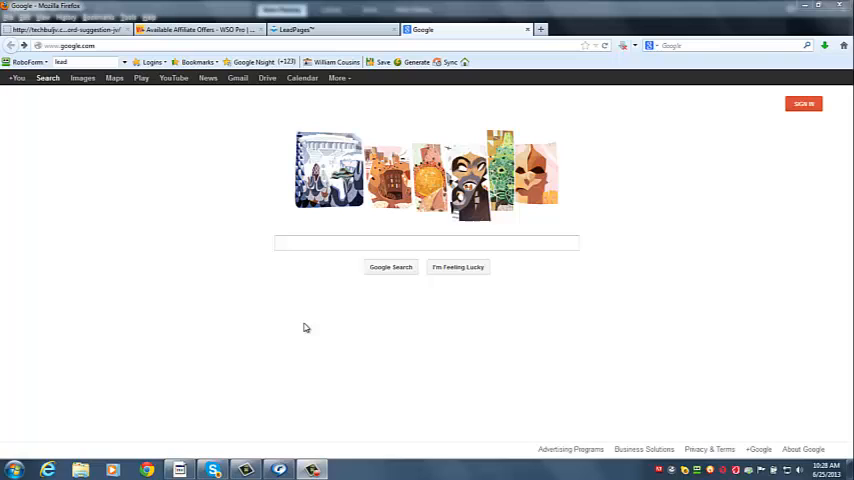
Enter 'lose' into the Google search box to trigger autocomplete suggestions.
{"action": "left_click", "coordinate": [426, 244]}
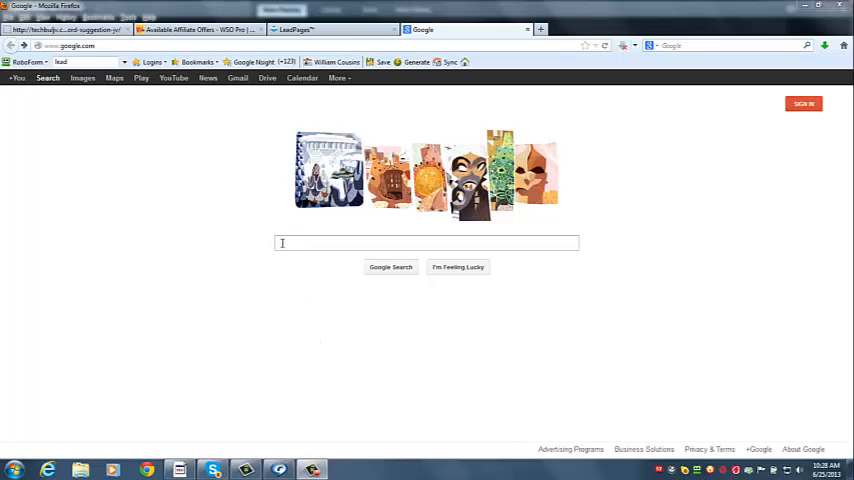
{"action": "left_click", "coordinate": [426, 244]}
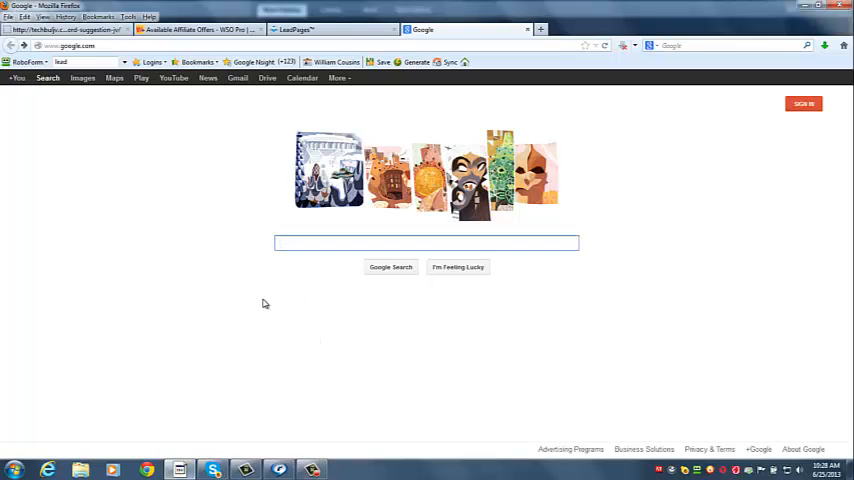
{"action": "type", "text": "lose weight fast"}
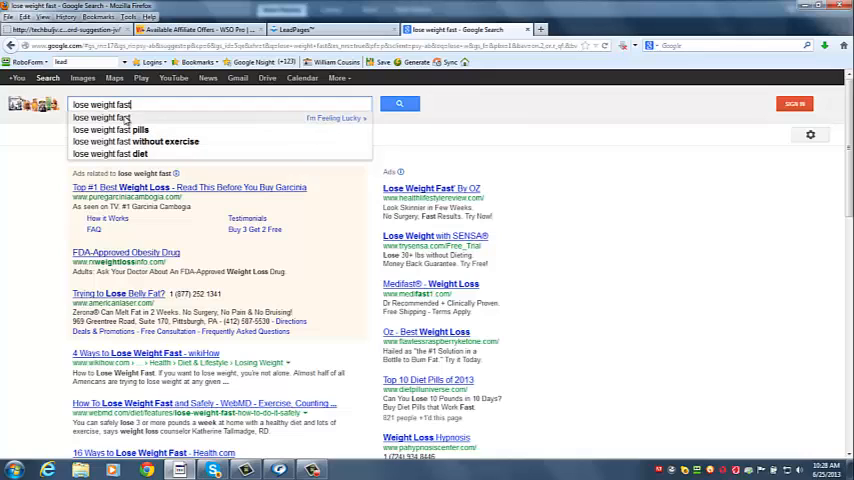
{"action": "mouse_move", "coordinate": [176, 122]}
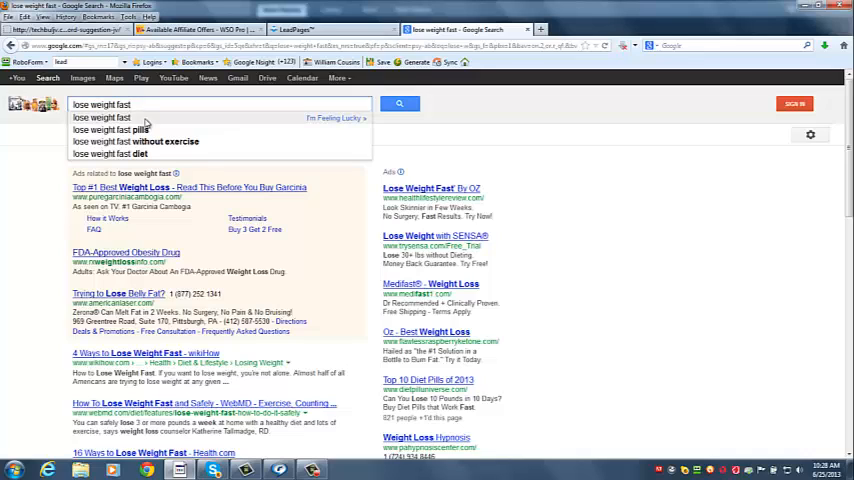
{"action": "mouse_move", "coordinate": [118, 160]}
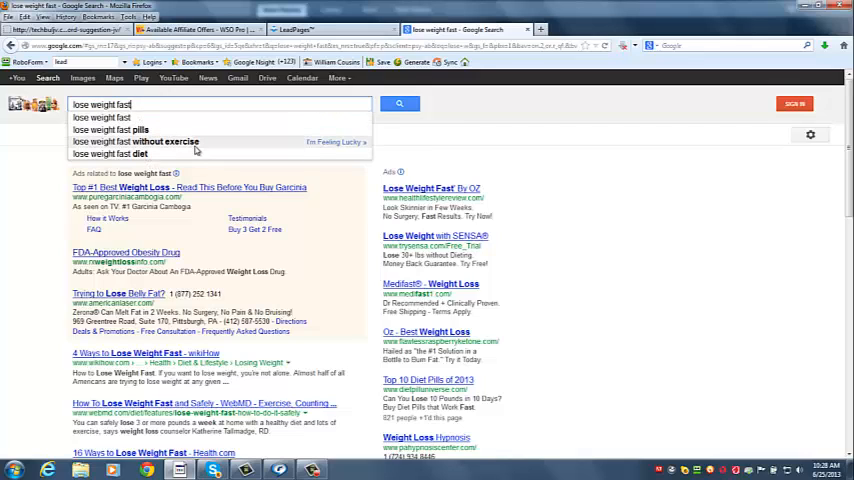
{"action": "mouse_move", "coordinate": [452, 136]}
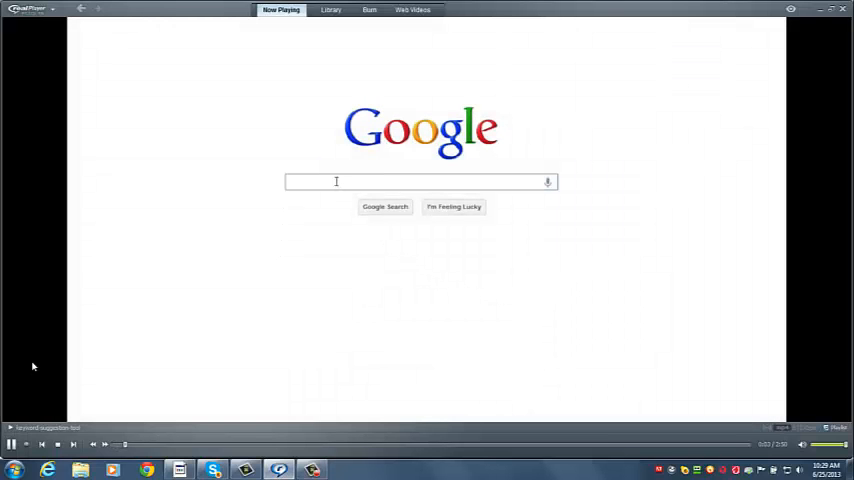
Watch the demo where 'ipod' is entered in Google, showing touch, nano and shuffle suggestions.
{"action": "type", "text": "ipod"}
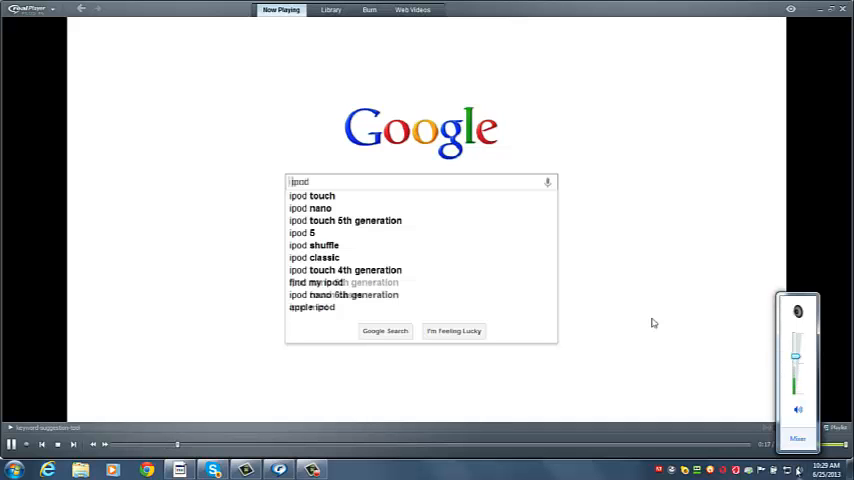
{"action": "type", "text": "b"}
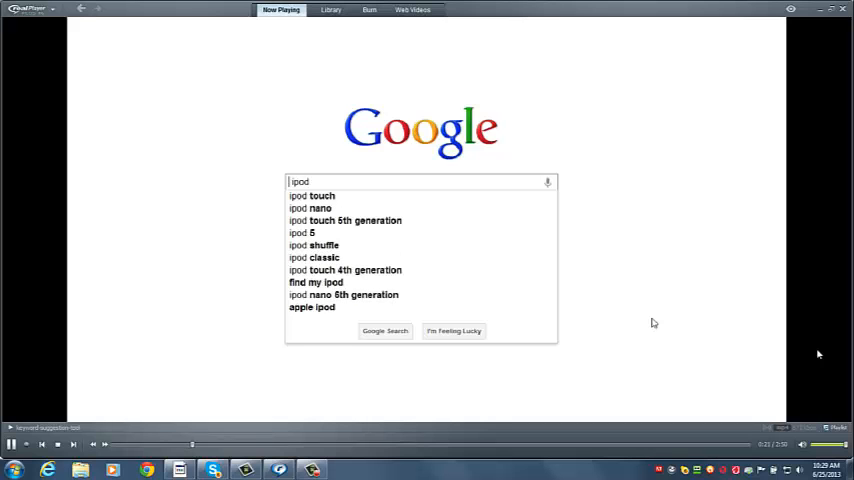
{"action": "mouse_move", "coordinate": [480, 220]}
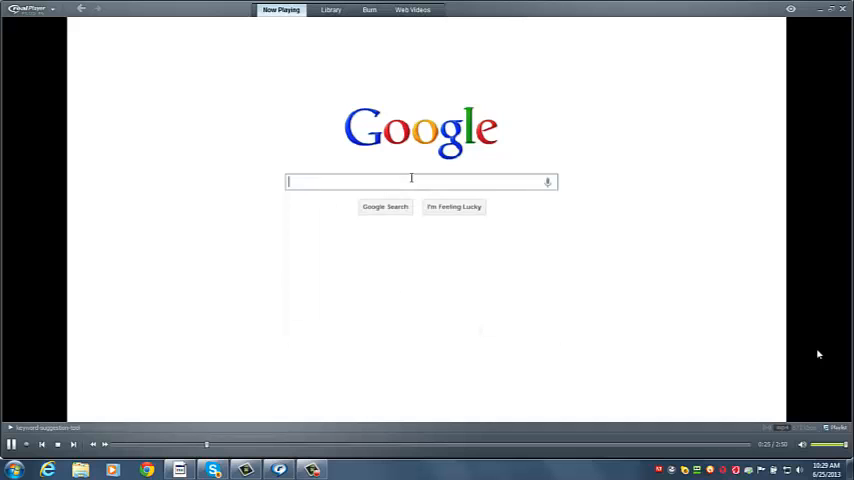
Watch the 'How to X' and 'ipod' suggestion examples leading into the keyword tool demo.
{"action": "type", "text": "H"}
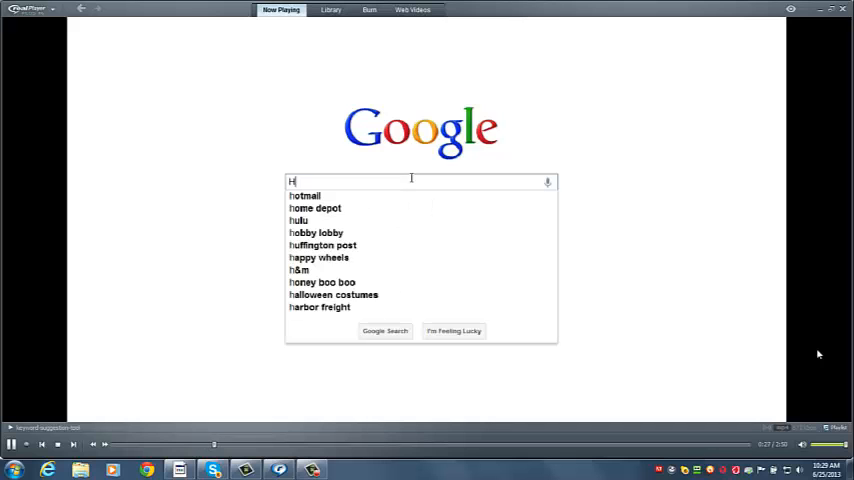
{"action": "type", "text": "How to X"}
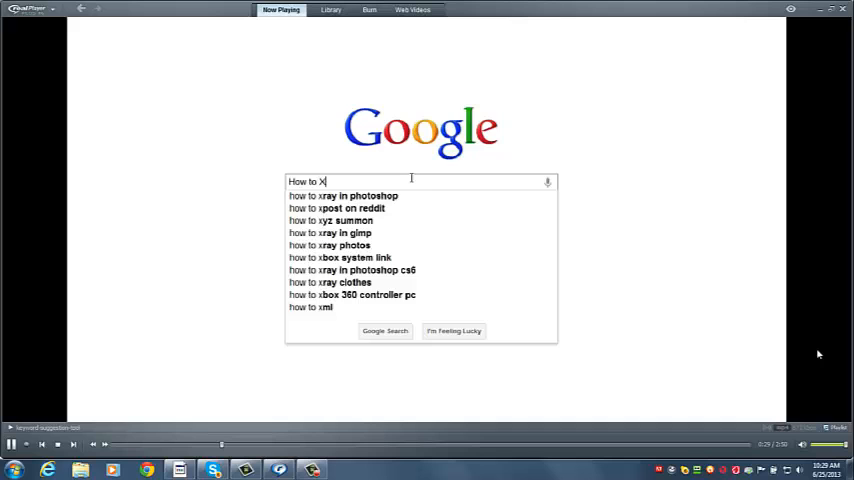
{"action": "type", "text": "ipod"}
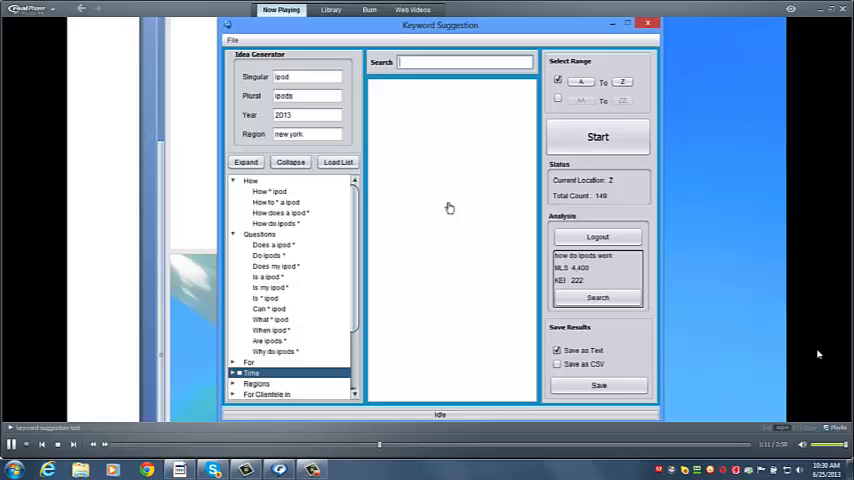
Search 'how * ipod' in Keyword Suggestion and start harvesting keywords.
{"action": "type", "text": "how"}
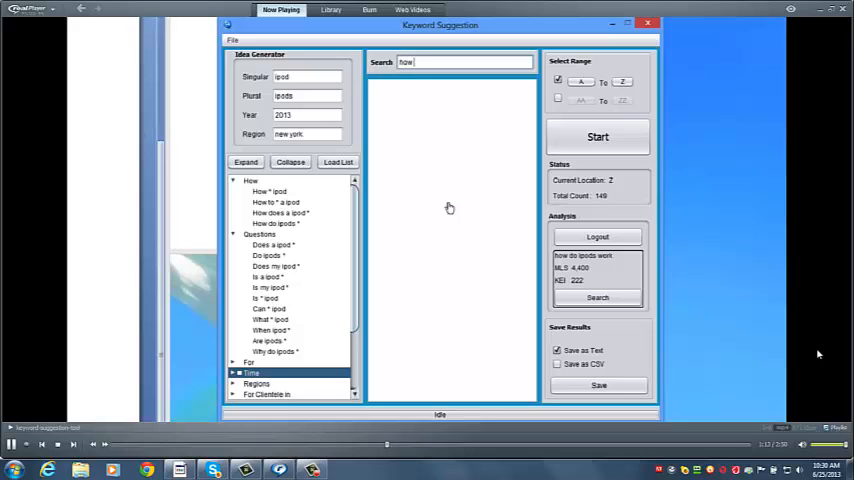
{"action": "type", "text": "how * ipod"}
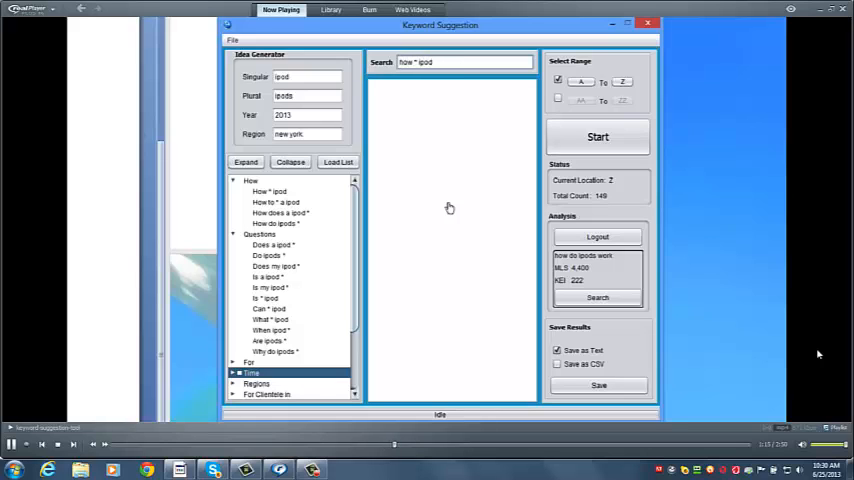
{"action": "left_click", "coordinate": [596, 136]}
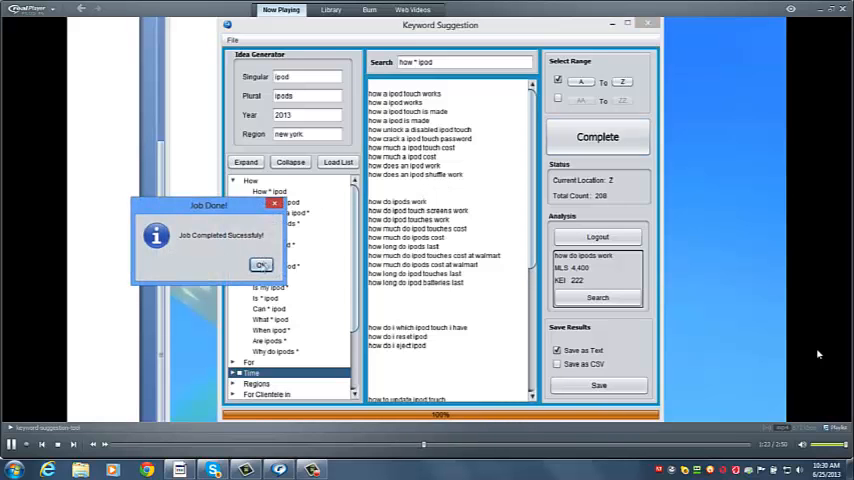
Dismiss the Job Completed message and review the harvested 'how * ipod' keyword list.
{"action": "left_click", "coordinate": [260, 264]}
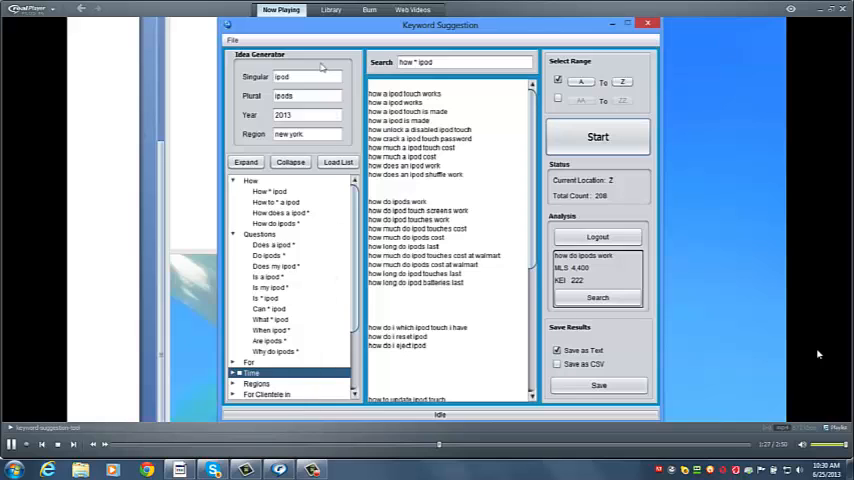
{"action": "left_click", "coordinate": [308, 96]}
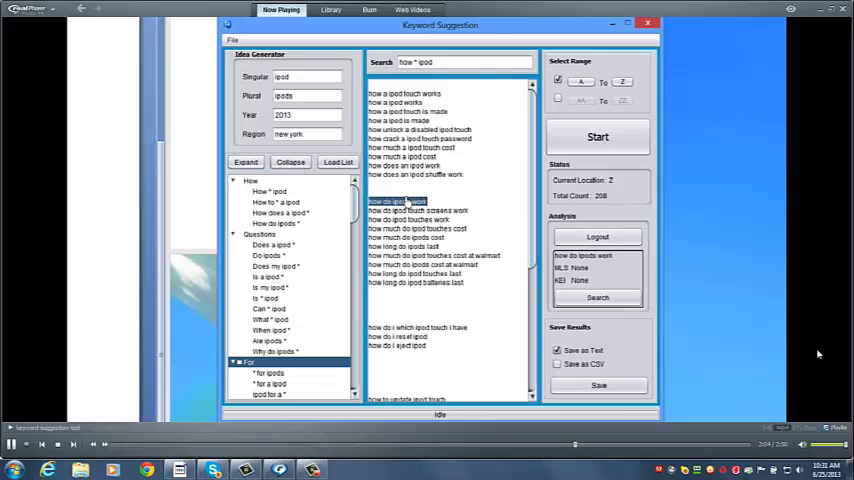
Load 'how do ipods work' into the analysis panel, showing about 4,400 and 222.
{"action": "left_click", "coordinate": [596, 296]}
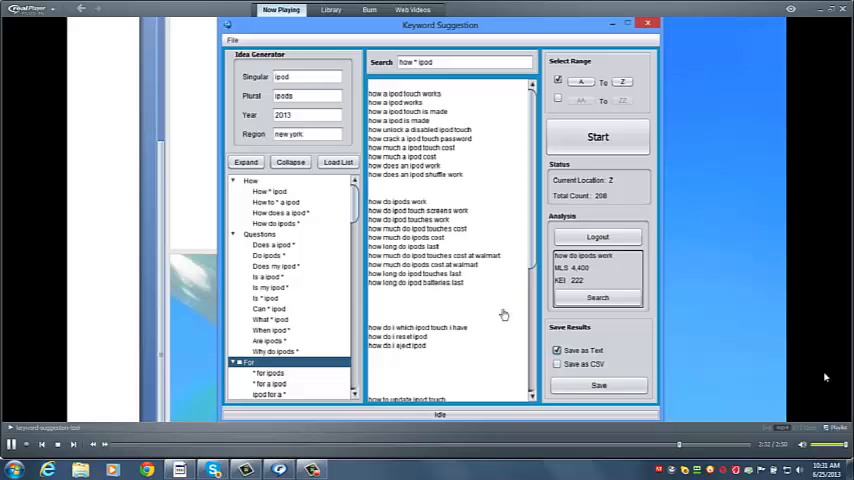
{"action": "mouse_move", "coordinate": [502, 316]}
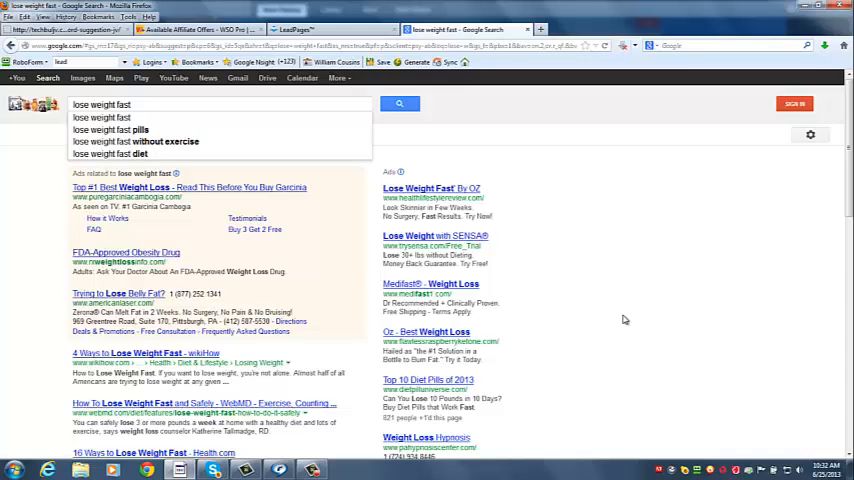
{"action": "mouse_move", "coordinate": [614, 308]}
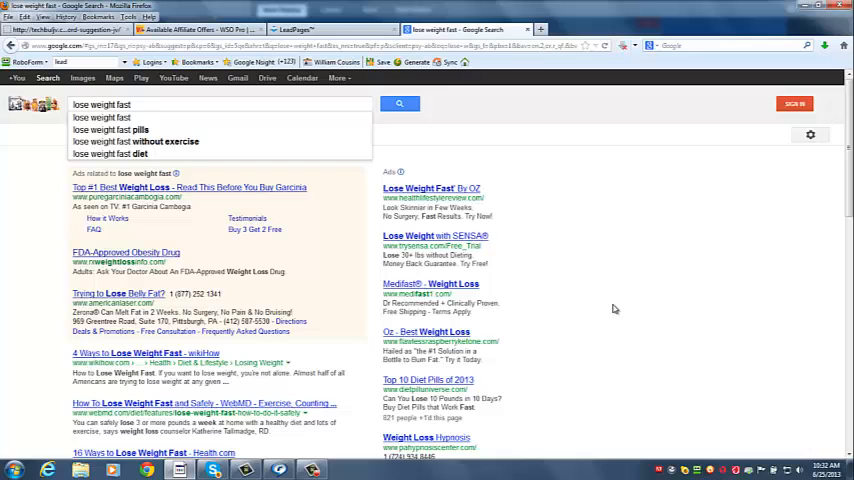
{"action": "mouse_move", "coordinate": [618, 260]}
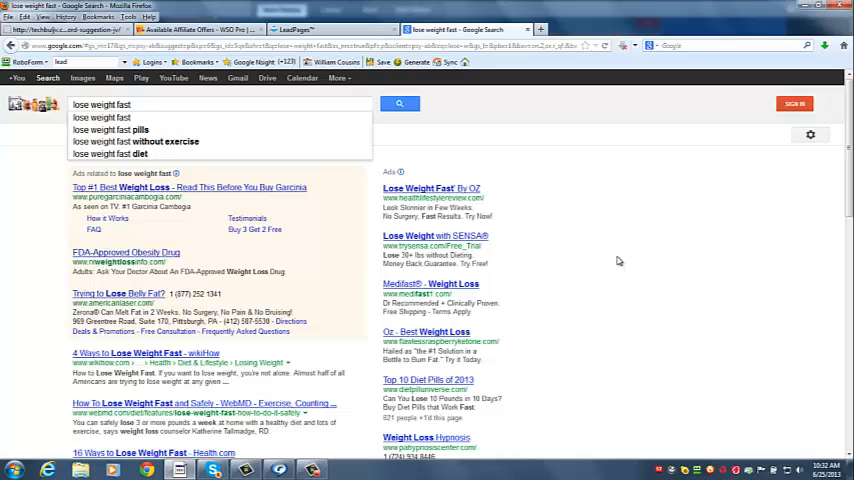